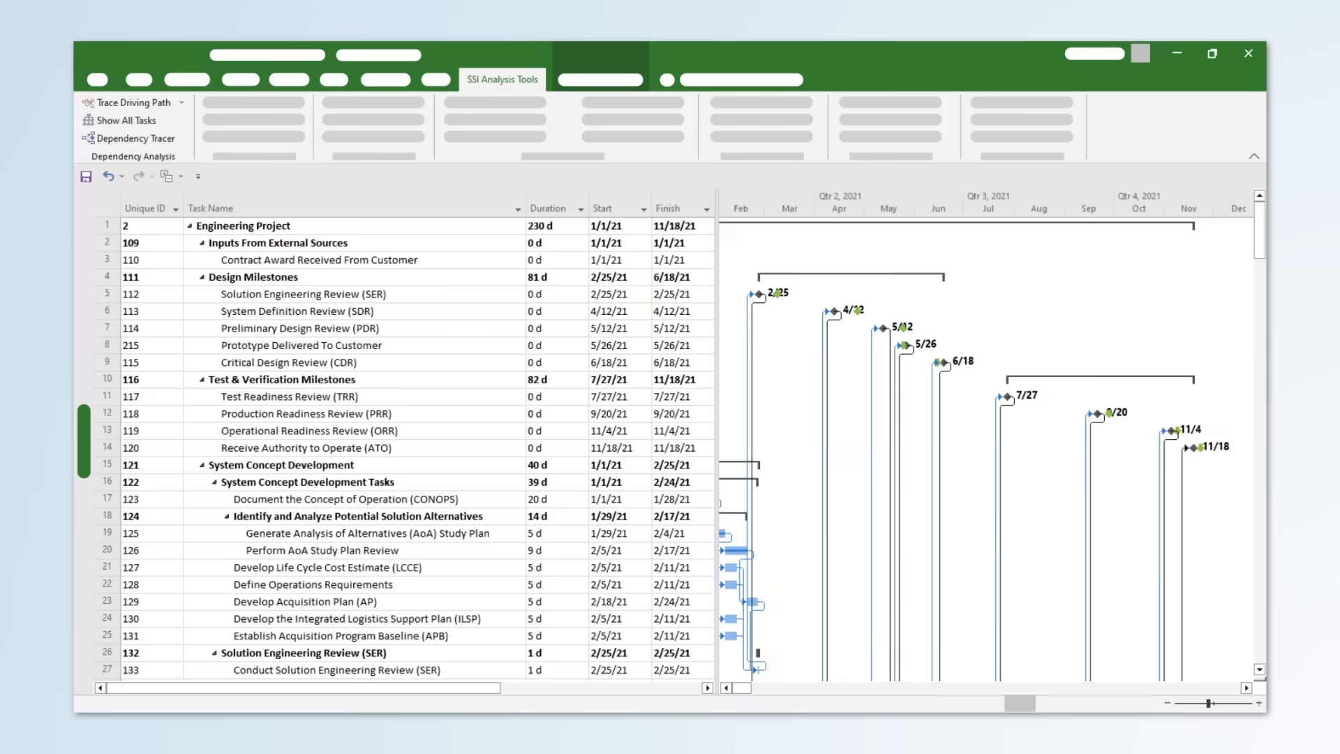
- Trace the driving path to Prototype Delivered To Customer, listing only its driving tasks chronologically
scroll(down, 3)
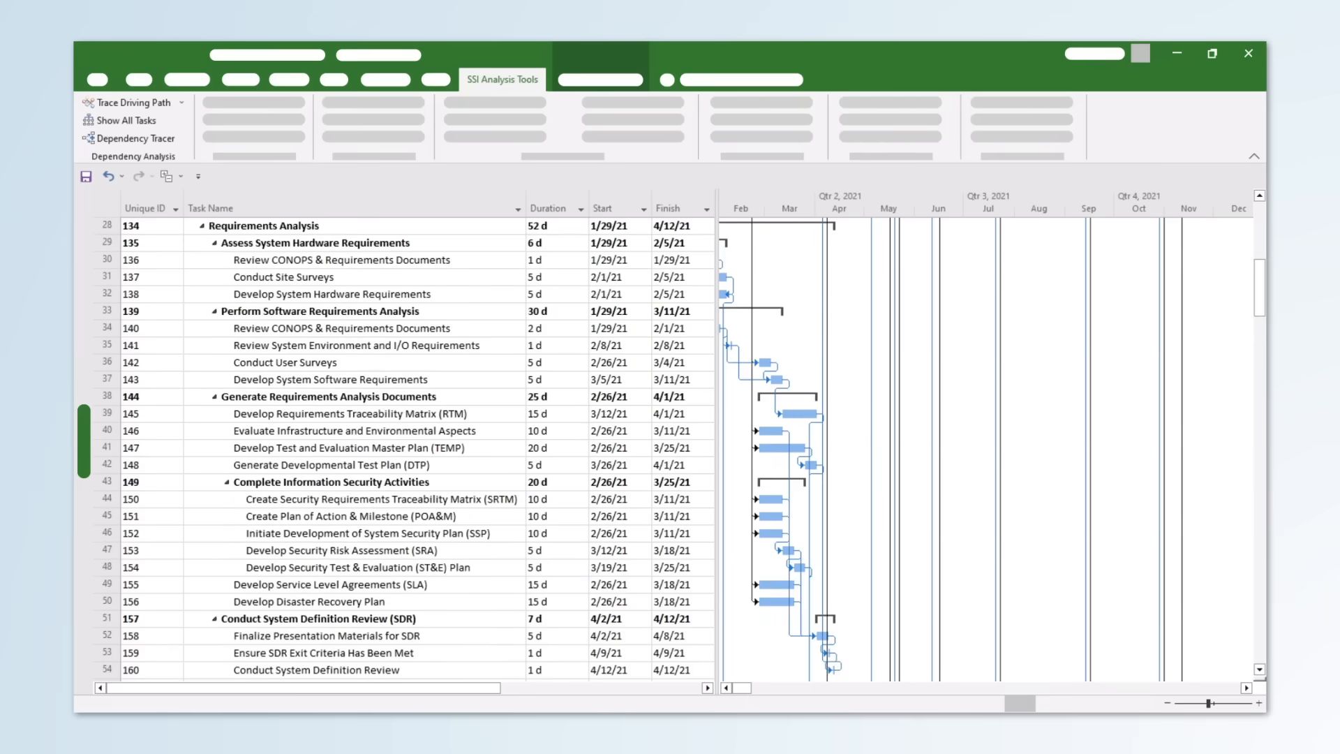
scroll(down, 3)
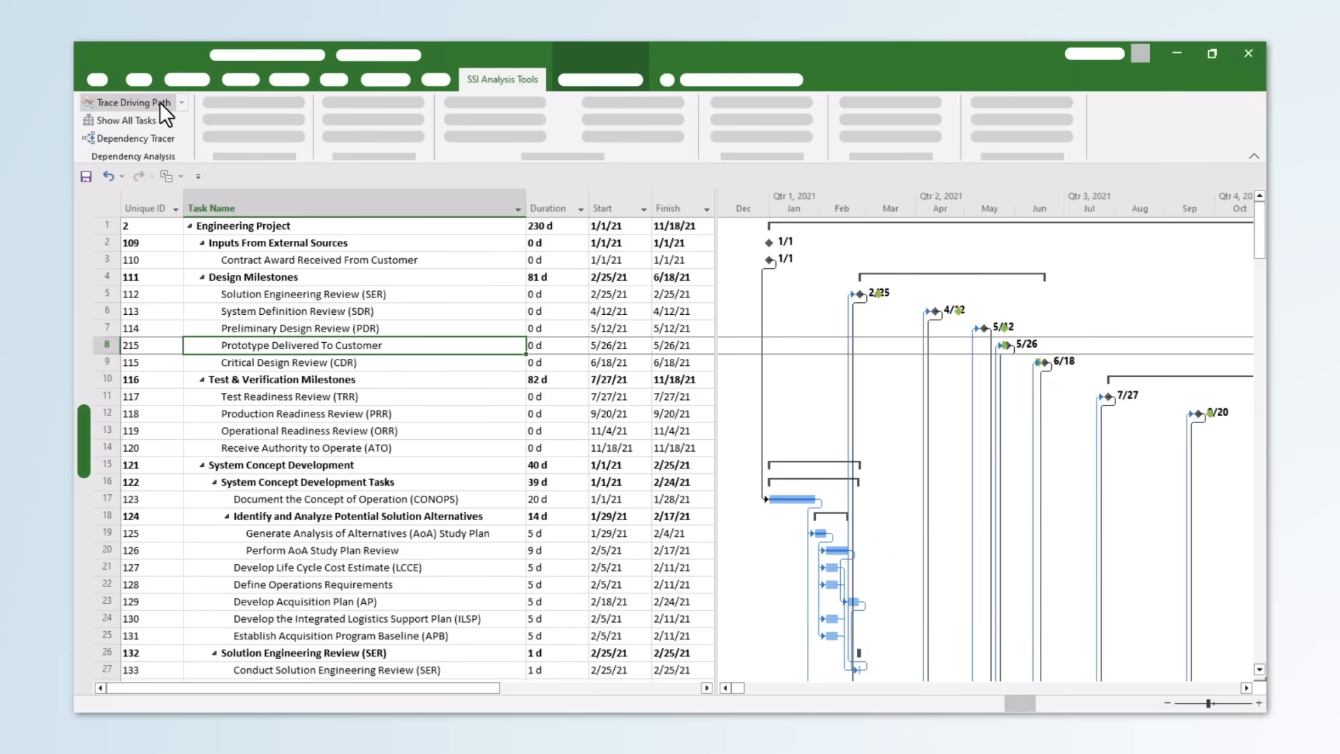
click(128, 103)
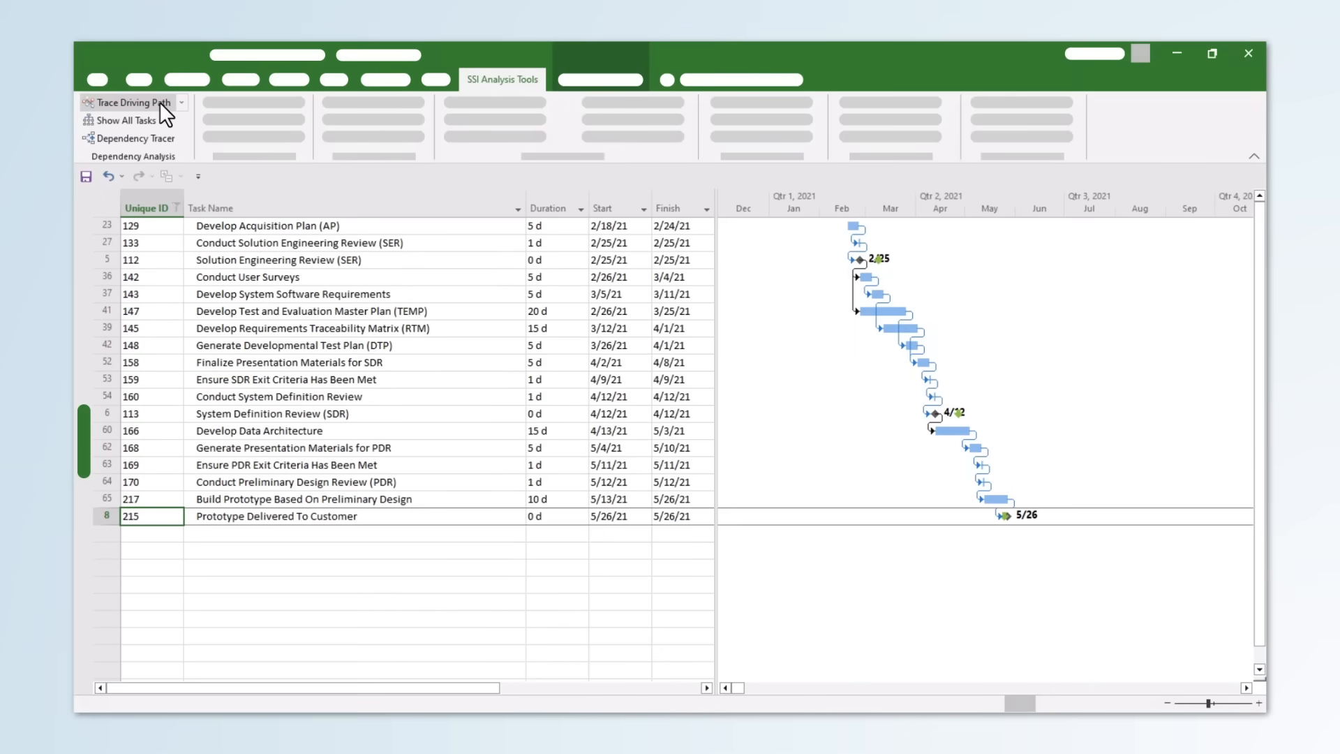